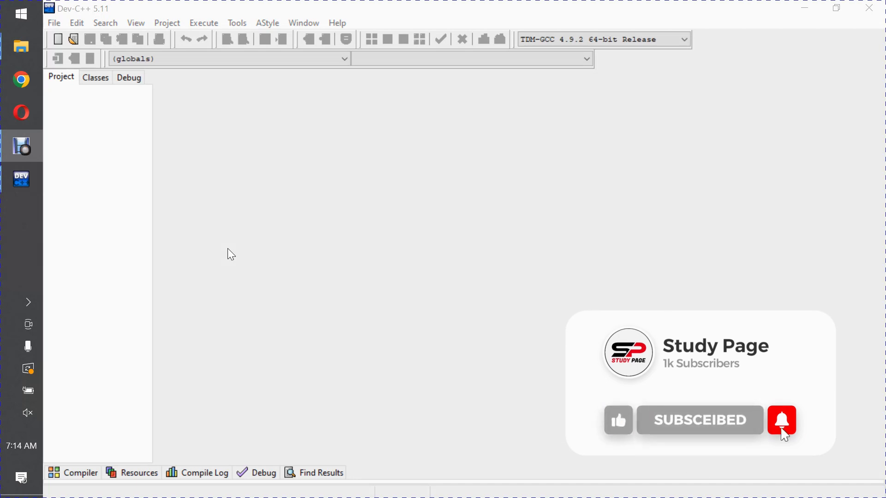
Step: Start a new source file containing #include<stdio.h> and a main function with return 0;
{"action": "left_click", "coordinate": [781, 420]}
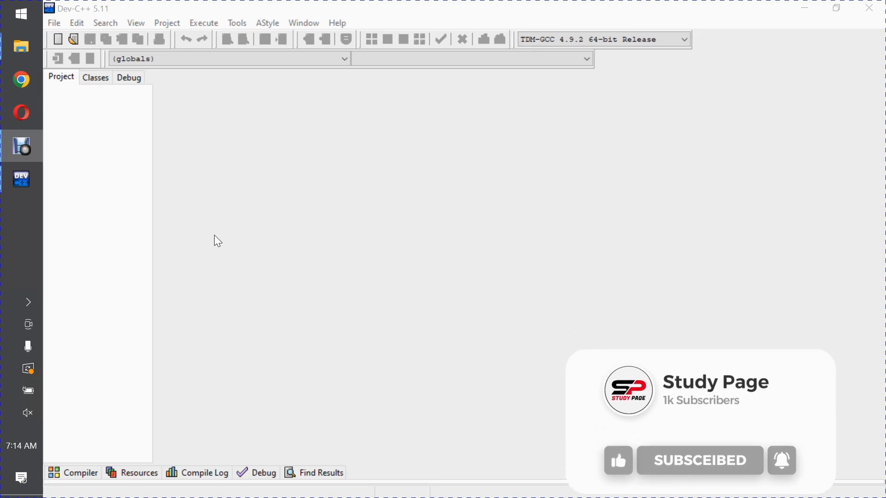
{"action": "left_click", "coordinate": [58, 39]}
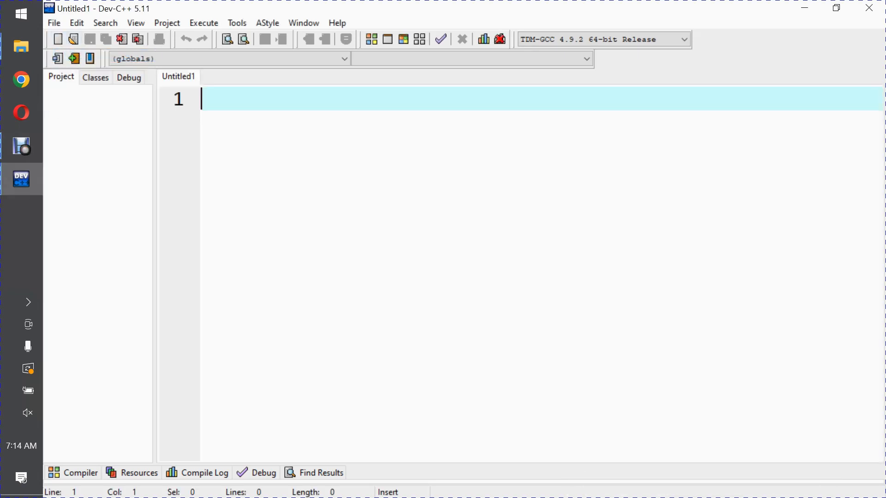
{"action": "type", "text": "#includ"}
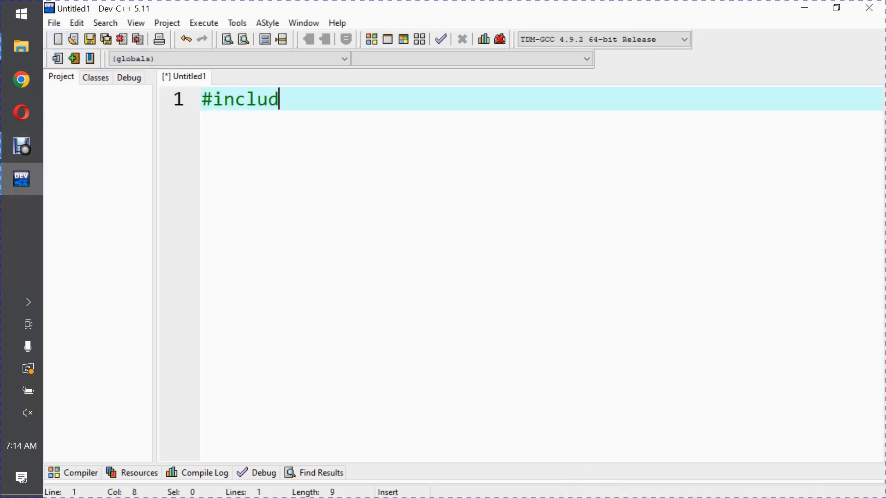
{"action": "type", "text": "e<stdio.h>"}
{"action": "type", "text": "int main("}
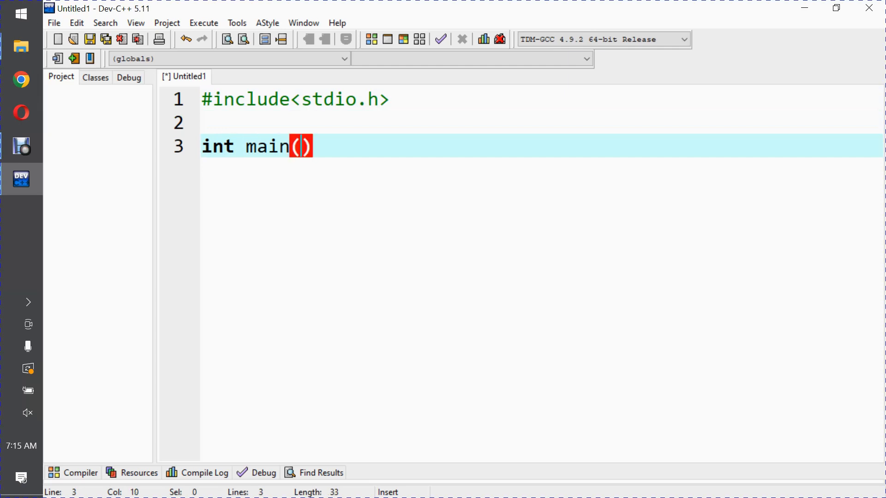
{"action": "type", "text": "{"}
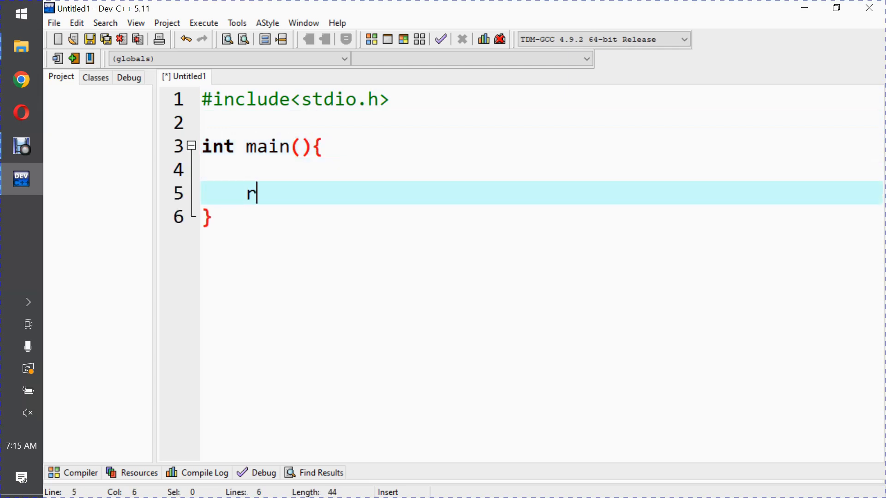
{"action": "type", "text": "eturn 0;"}
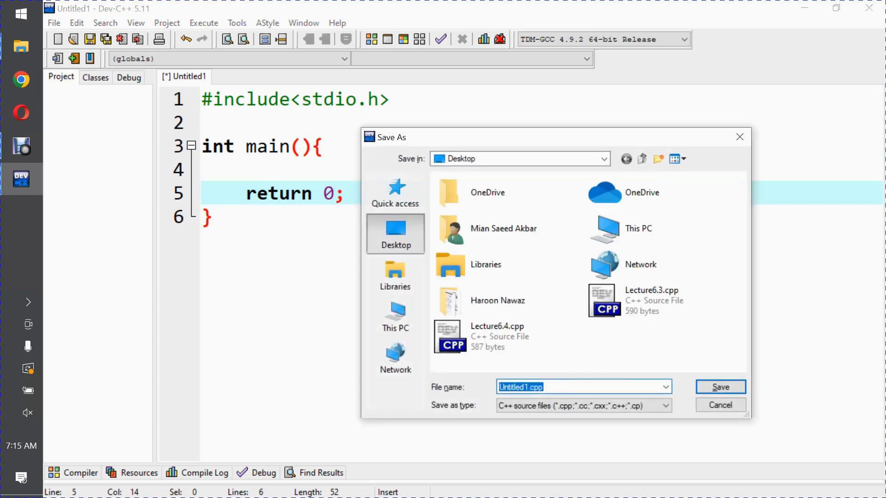
Step: Save the program to the desktop as Lecture6.5.cpp
{"action": "type", "text": "Lecture"}
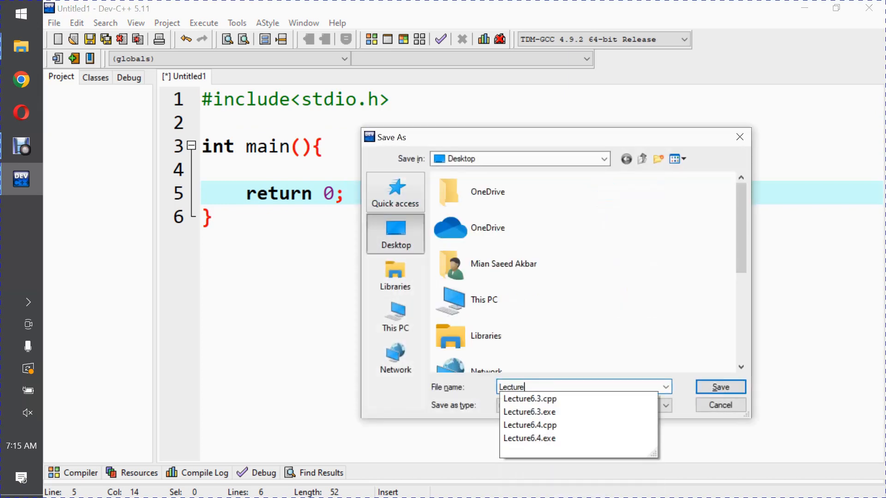
{"action": "left_click", "coordinate": [720, 387]}
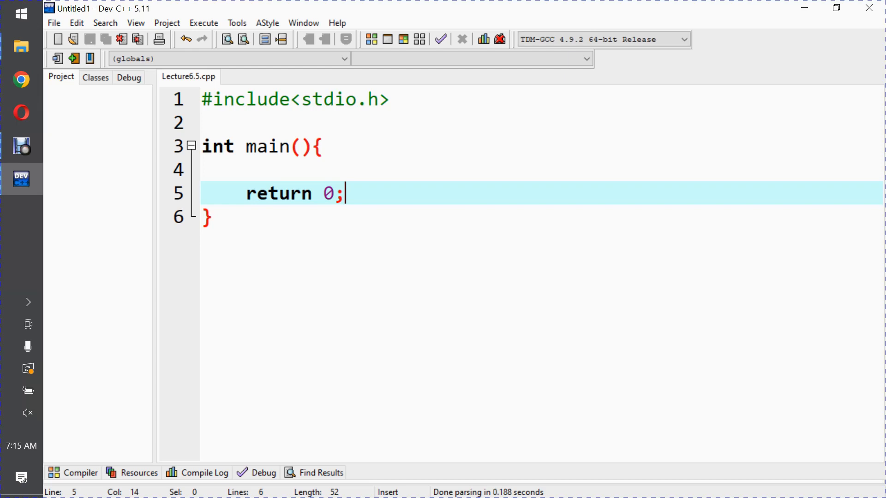
Step: Add the comment '// (condition)? first_value : second_value;', highlight it, and add a blank line
{"action": "type", "text": "//"}
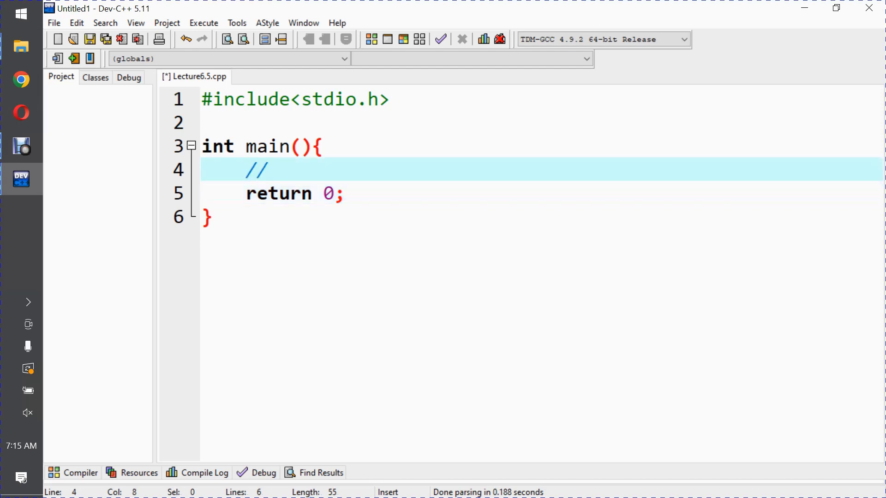
{"action": "type", "text": "(condi)"}
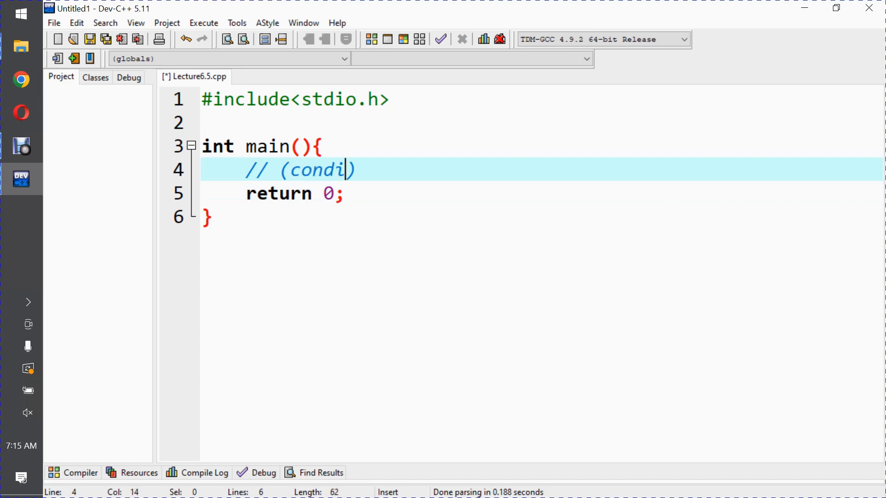
{"action": "type", "text": "tion)?"}
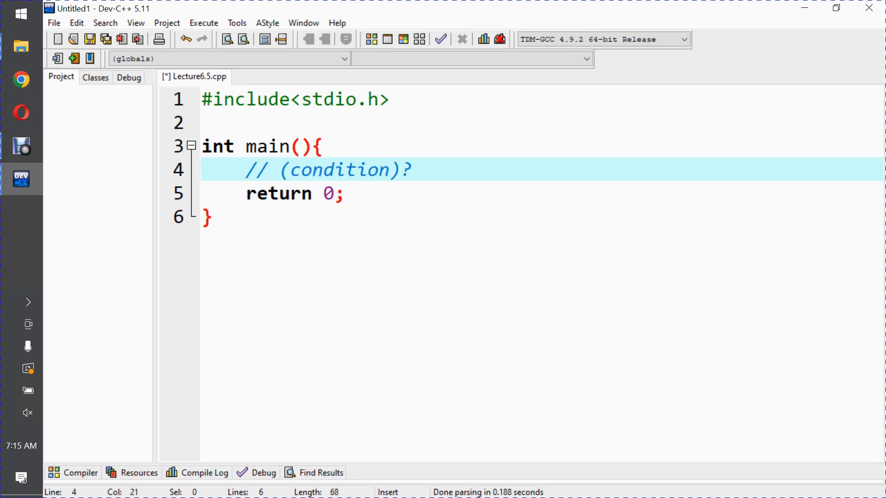
{"action": "type", "text": "firs"}
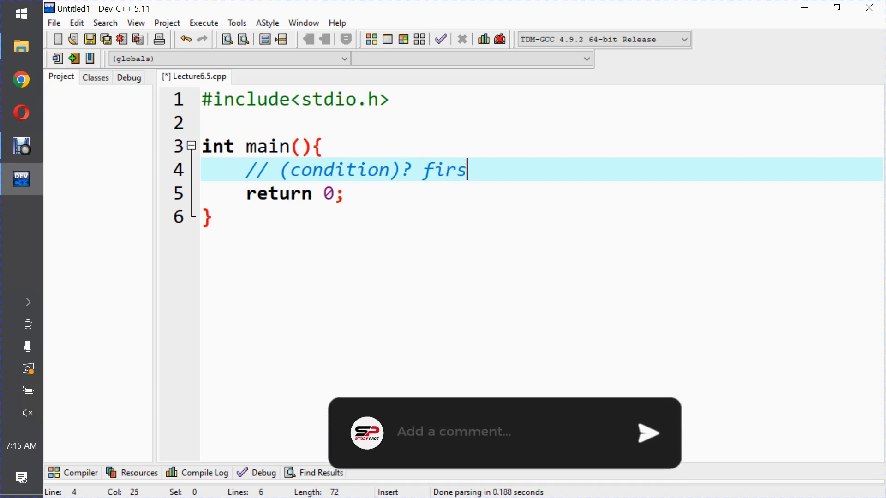
{"action": "type", "text": "t_value :"}
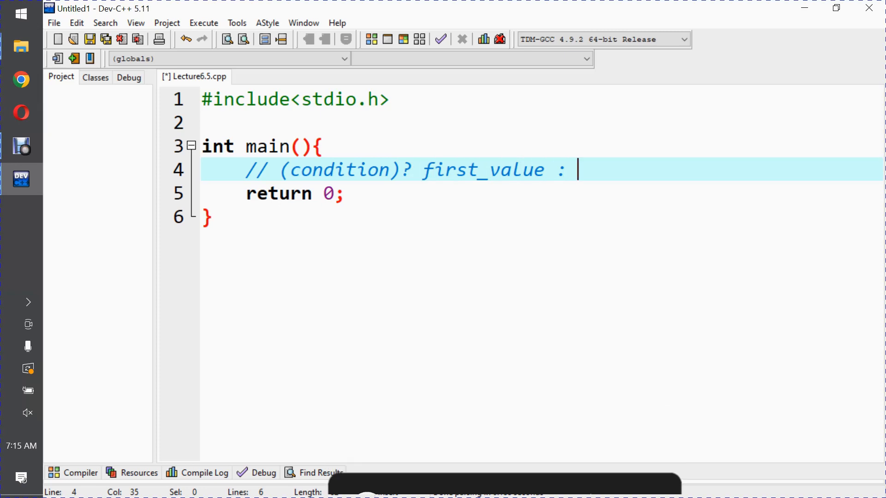
{"action": "type", "text": "secon"}
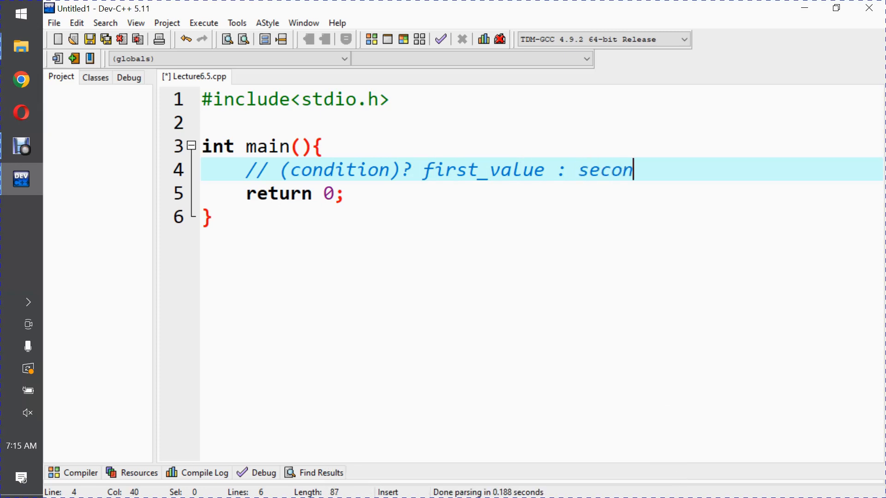
{"action": "type", "text": "d_value"}
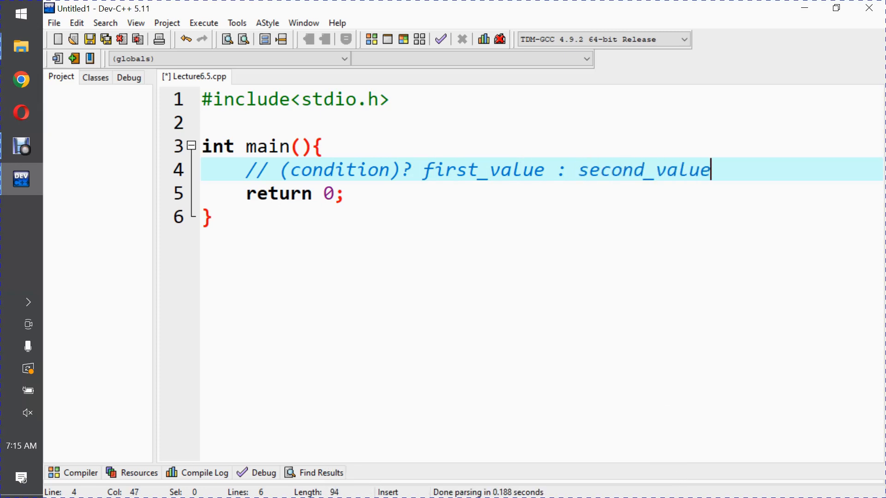
{"action": "type", "text": ";"}
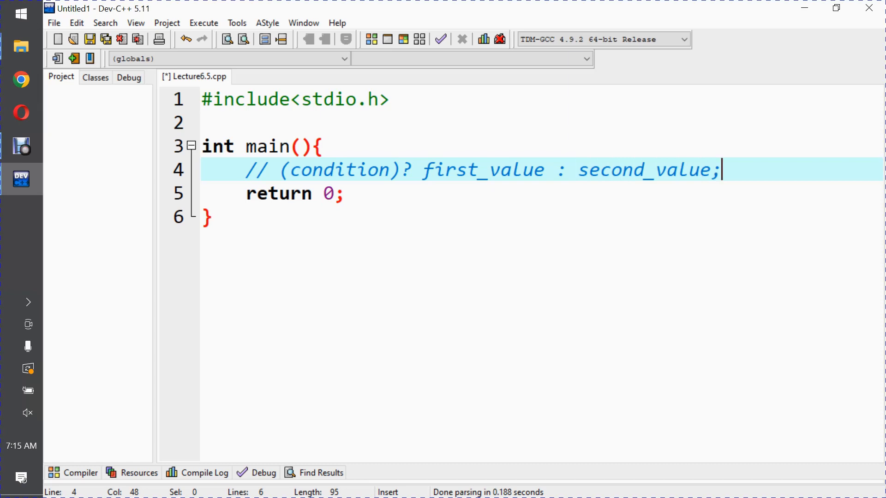
{"action": "left_click_drag", "start_coordinate": [720, 169], "coordinate": [310, 193]}
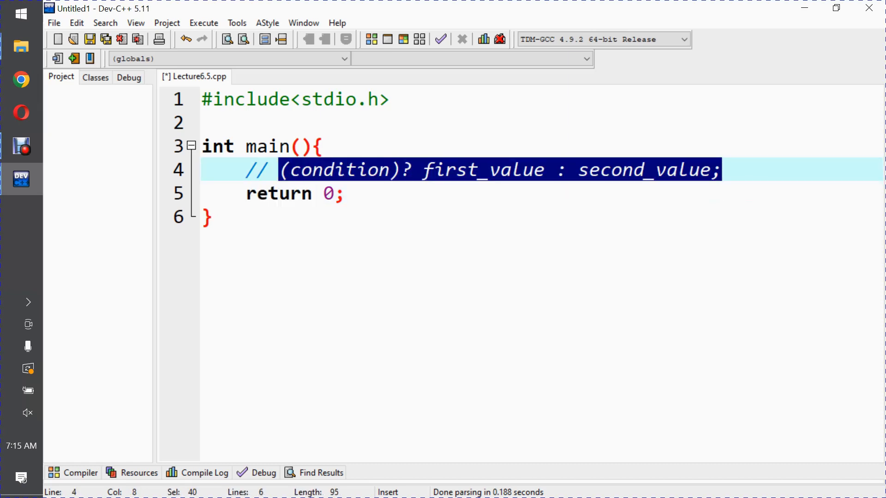
{"action": "key", "text": "Enter"}
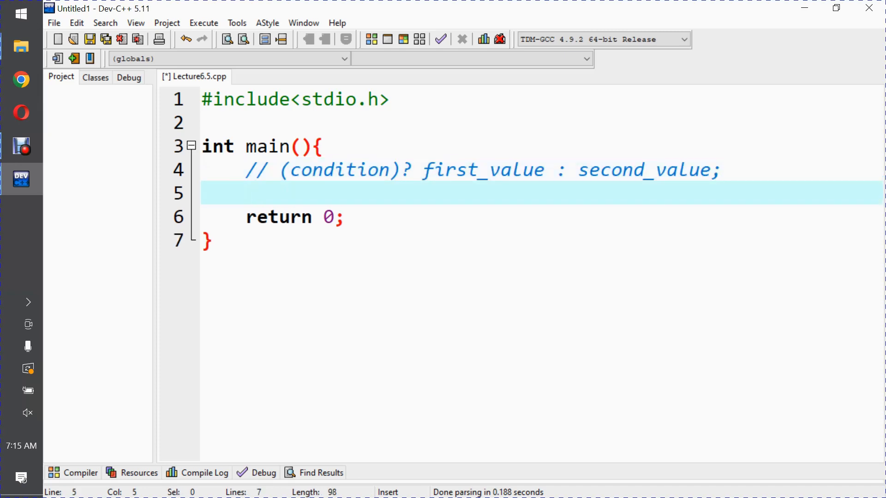
Step: Declare 'int num1,num2,greater;' and open a new line below it
{"action": "type", "text": "int"}
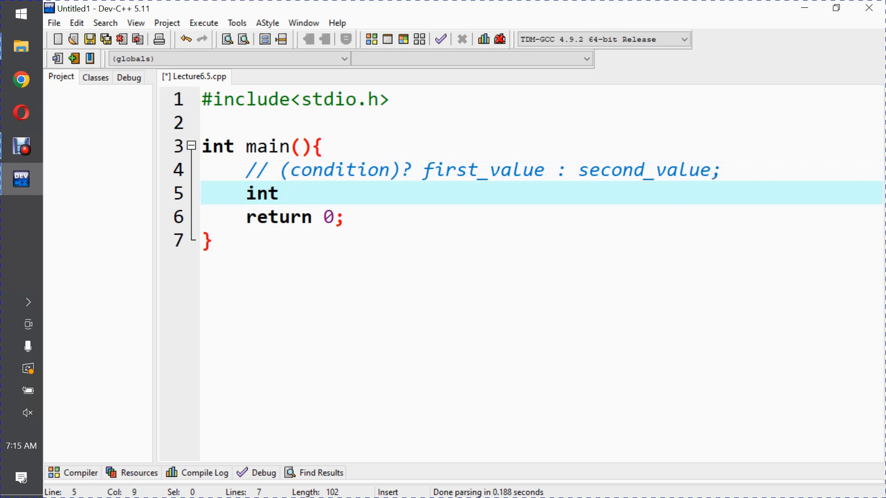
{"action": "type", "text": "num1,n"}
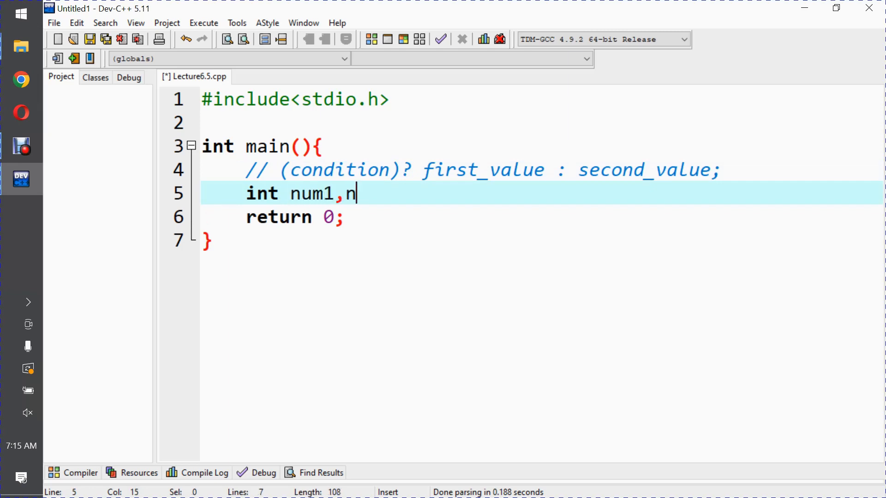
{"action": "type", "text": "um2,gre"}
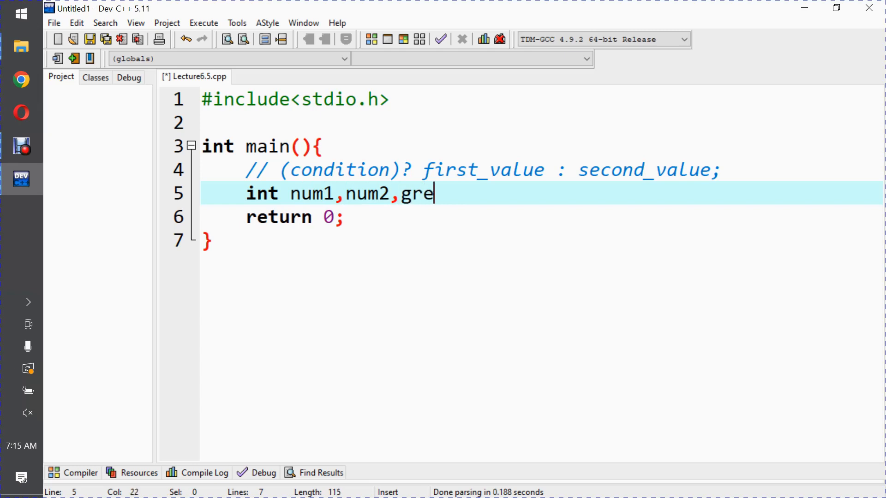
{"action": "type", "text": "ater;"}
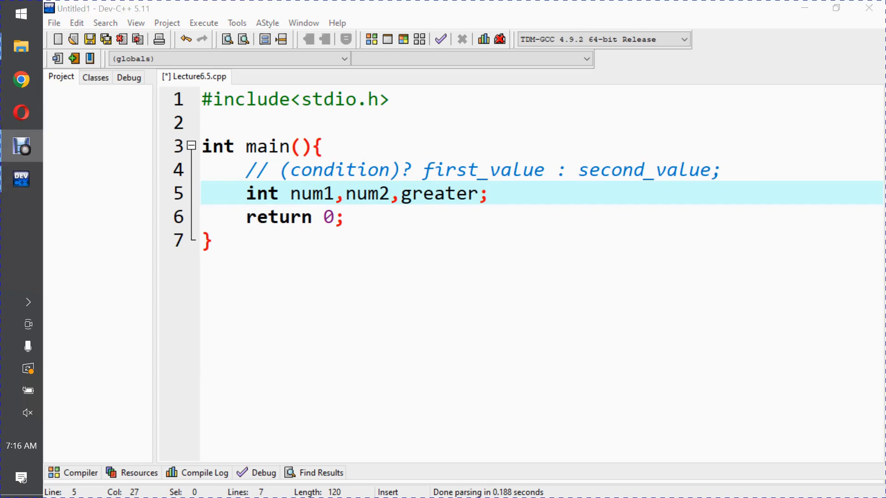
{"action": "key", "text": "Enter"}
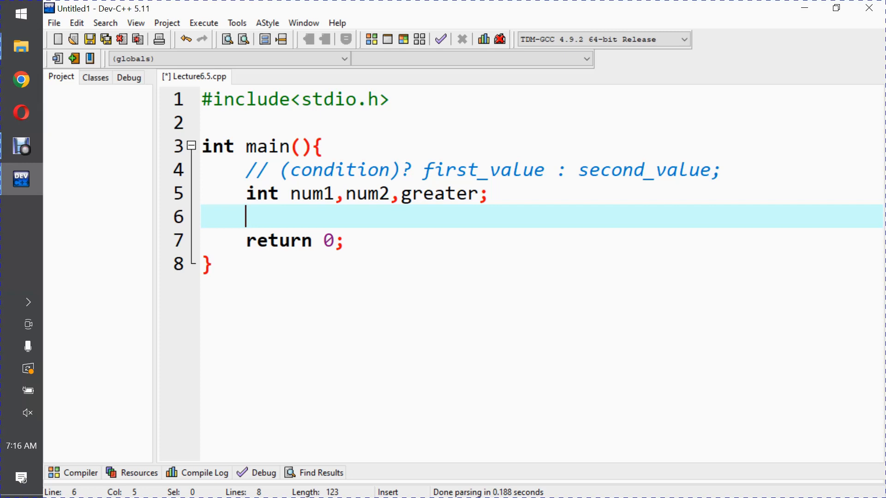
Step: Add a printf prompting the user with "Enter two values"
{"action": "type", "text": "p"}
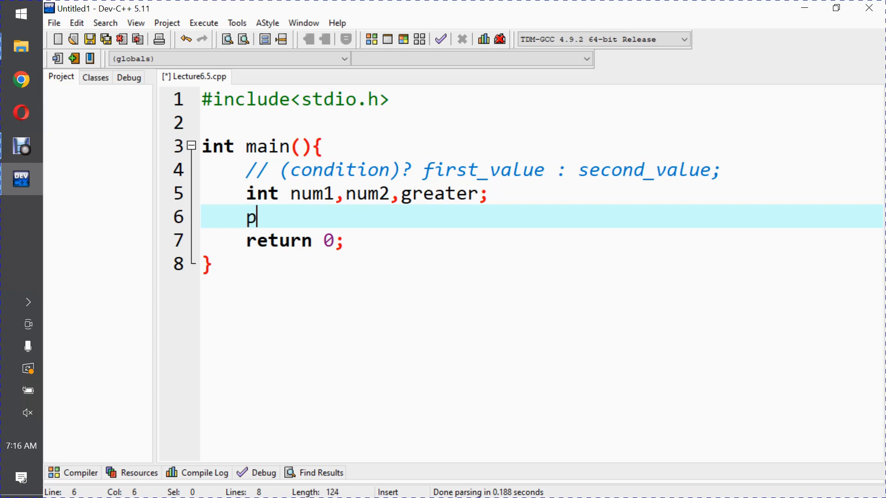
{"action": "type", "text": "rintf(\"\")"}
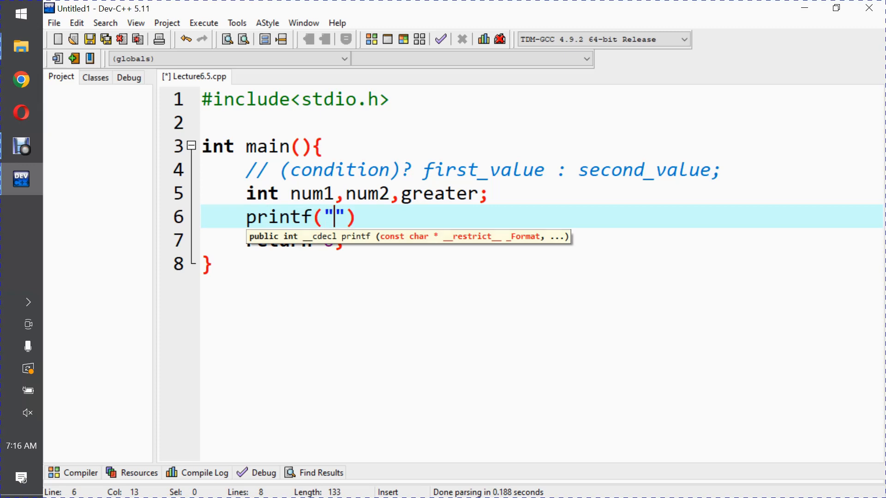
{"action": "type", "text": "Enter two"}
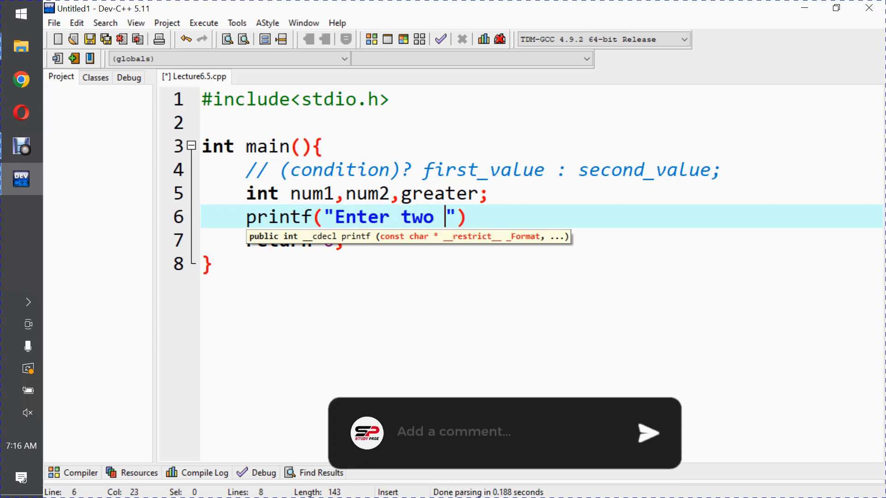
{"action": "type", "text": "values\\n"}
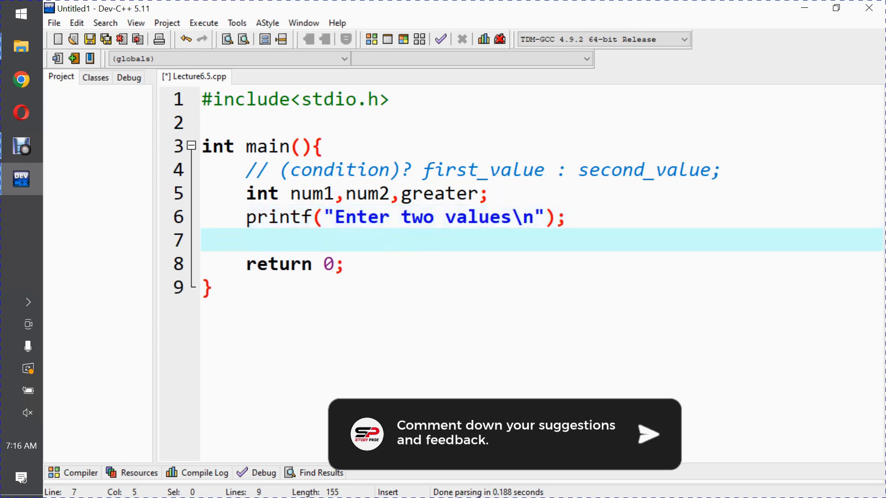
Step: Add scanf("%d%d",&num1,&num2); to read the two integers
{"action": "type", "text": "sca"}
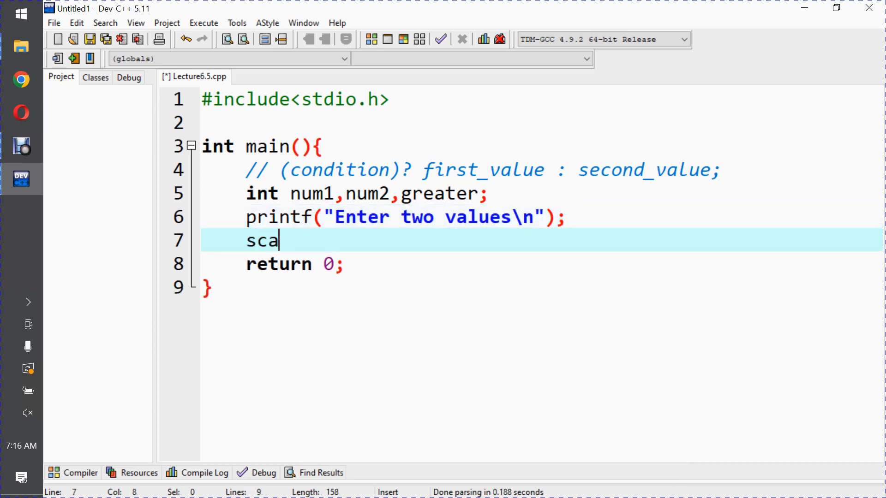
{"action": "type", "text": "nf("}
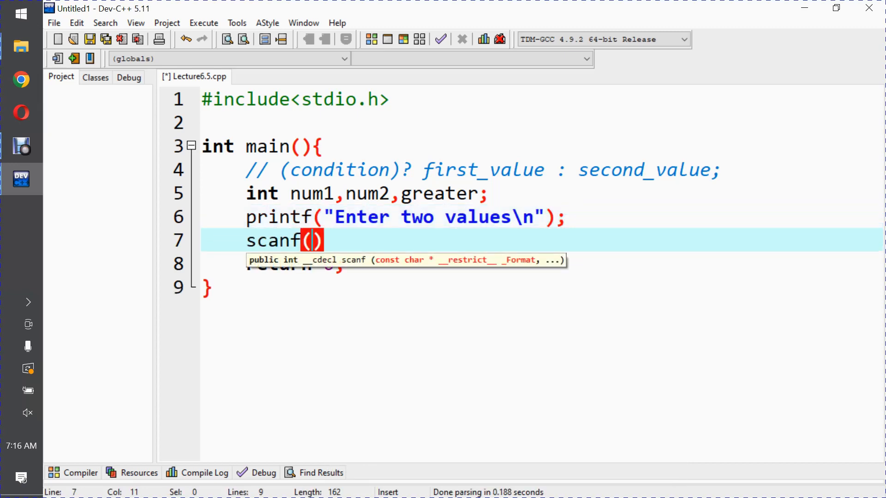
{"action": "type", "text": "\"%"}
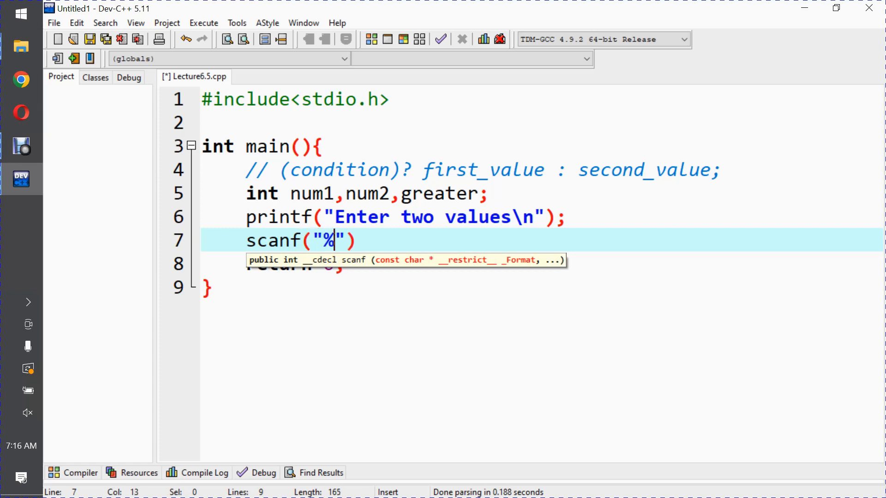
{"action": "type", "text": "d%d"}
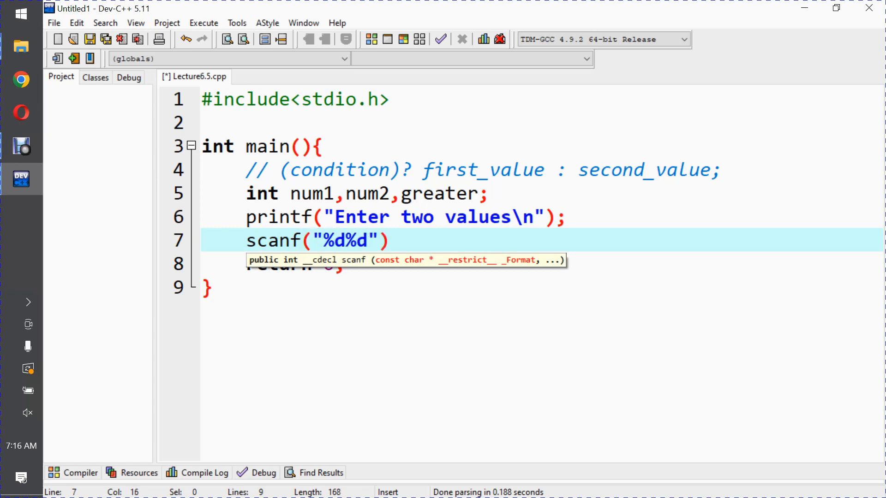
{"action": "type", "text": ","}
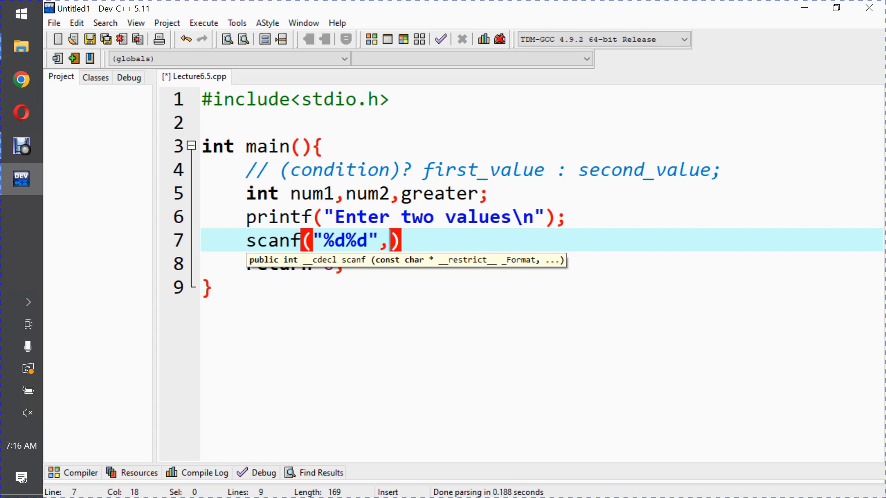
{"action": "type", "text": "num1"}
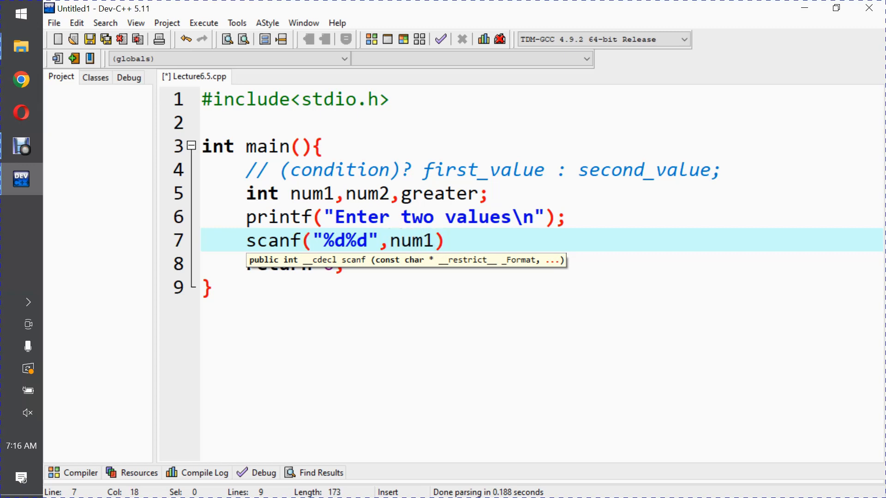
{"action": "type", "text": "&"}
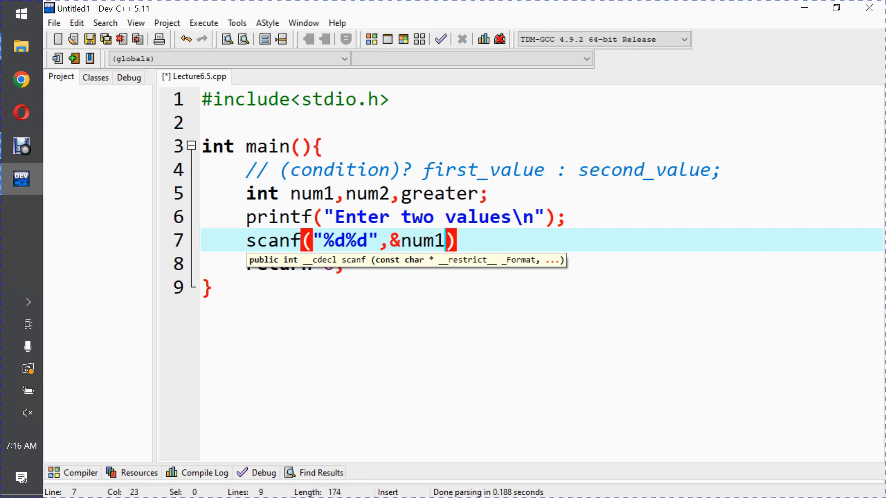
{"action": "type", "text": ",&num2"}
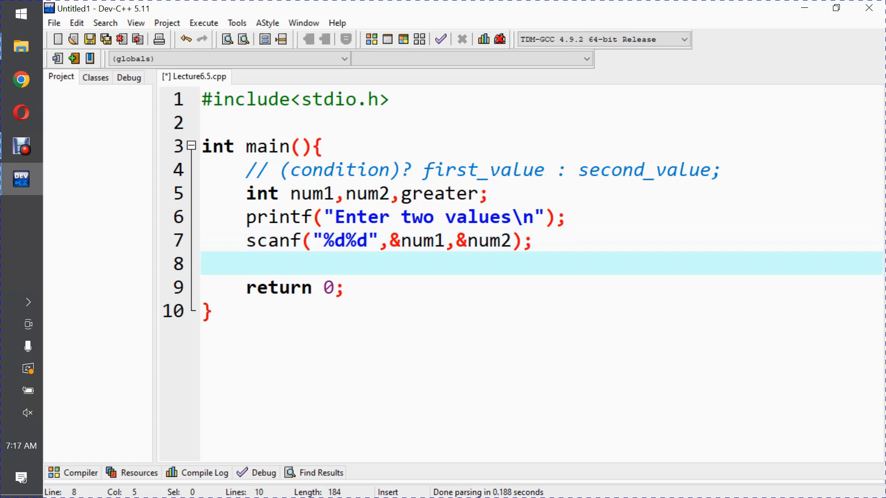
Step: Write 'greater = (num1>num2)? num1:num2;', briefly highlighting second_value in the comment
{"action": "type", "text": "great"}
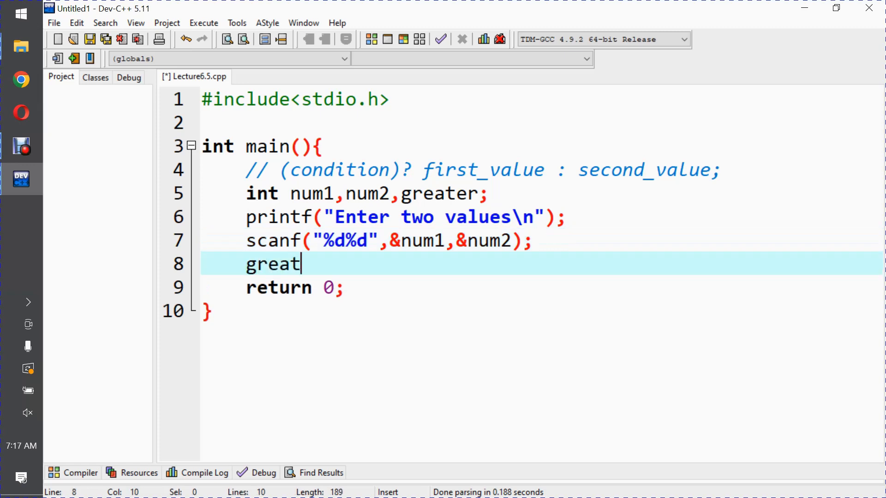
{"action": "type", "text": "er ="}
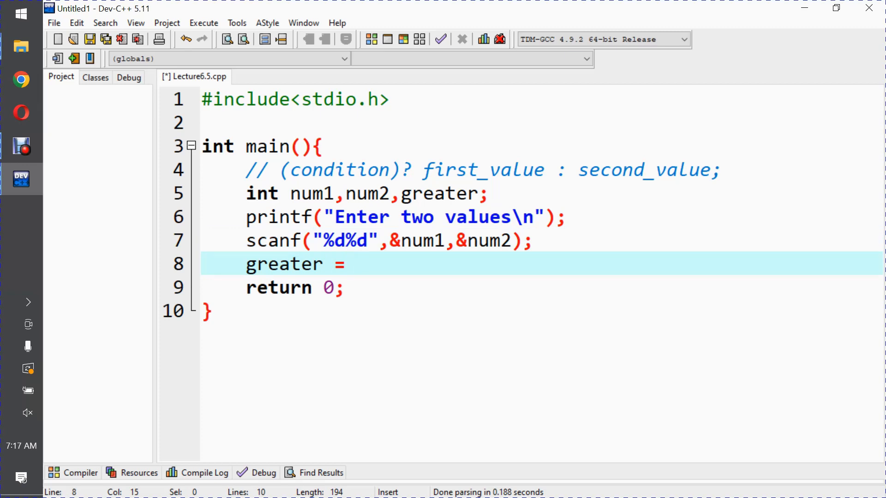
{"action": "left_click_drag", "start_coordinate": [284, 170], "coordinate": [717, 169]}
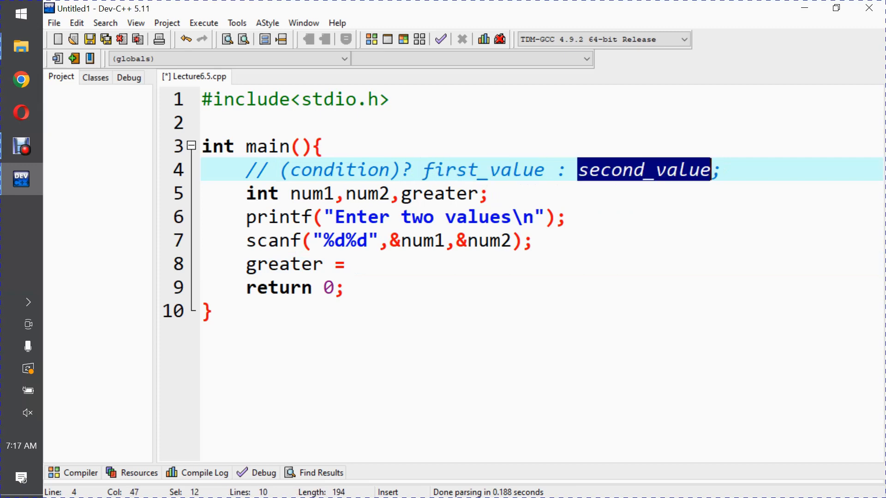
{"action": "left_click", "coordinate": [357, 264]}
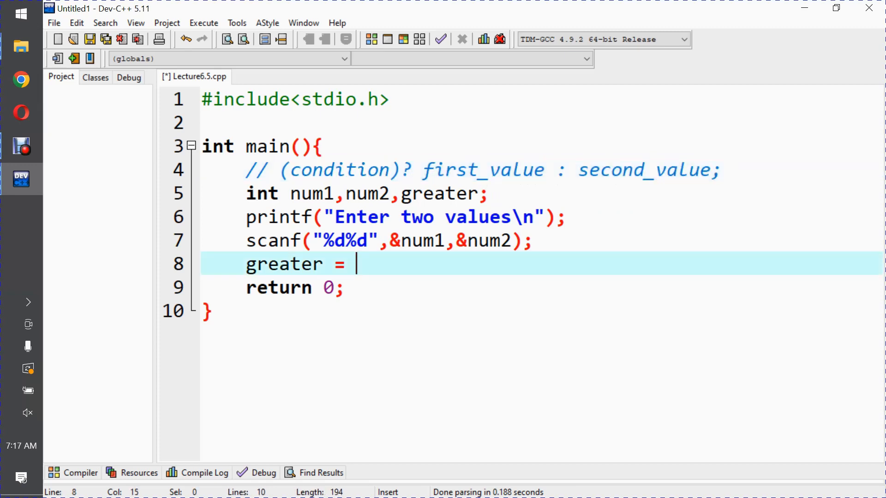
{"action": "type", "text": "()"}
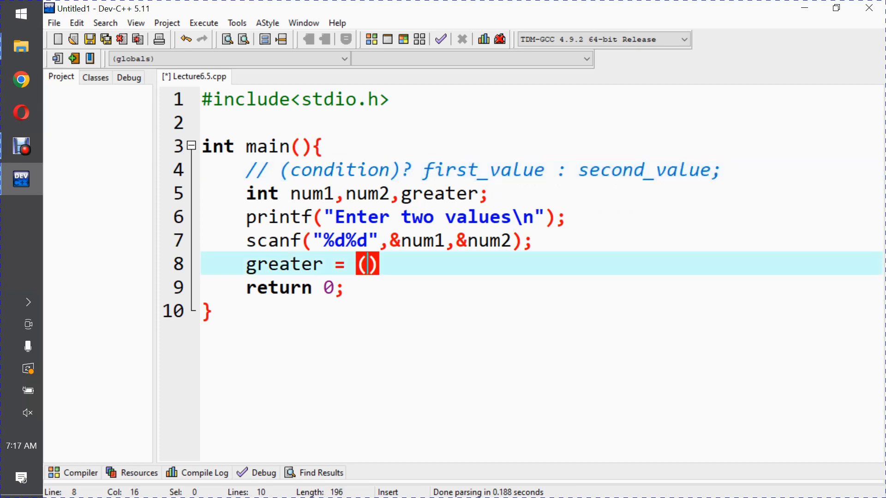
{"action": "type", "text": "num1"}
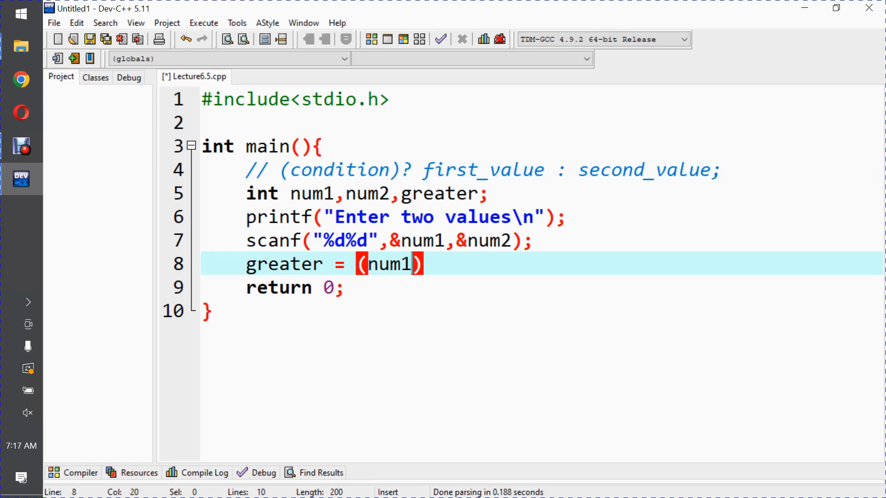
{"action": "type", "text": ">num2"}
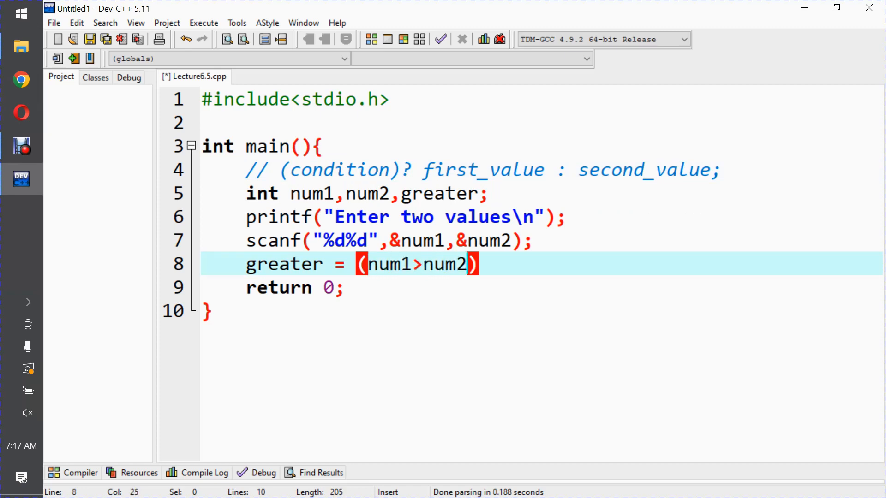
{"action": "type", "text": "?"}
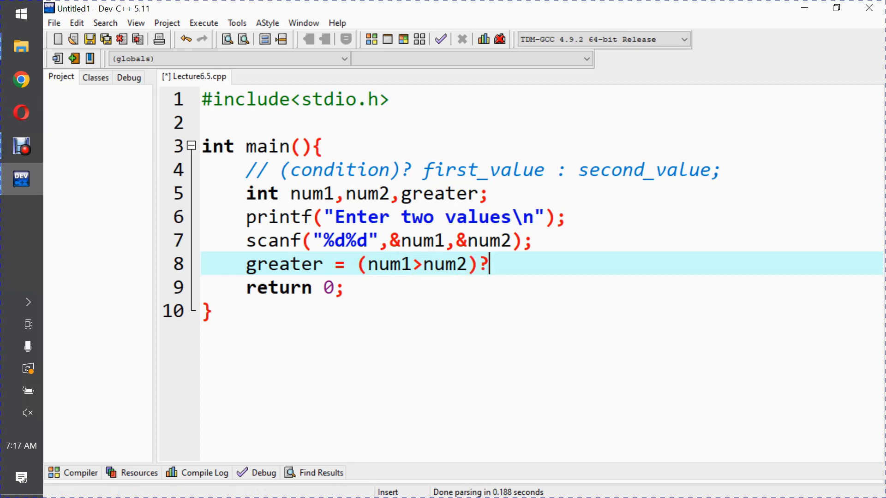
{"action": "type", "text": "num1"}
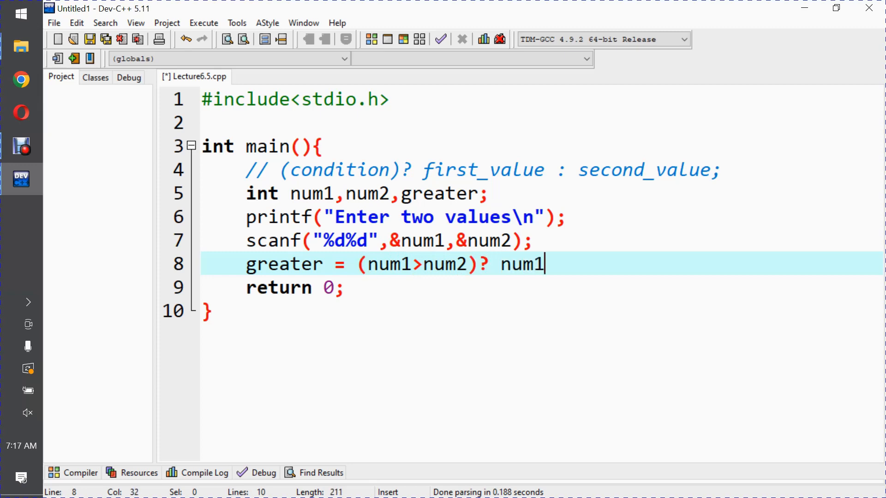
{"action": "type", "text": ":"}
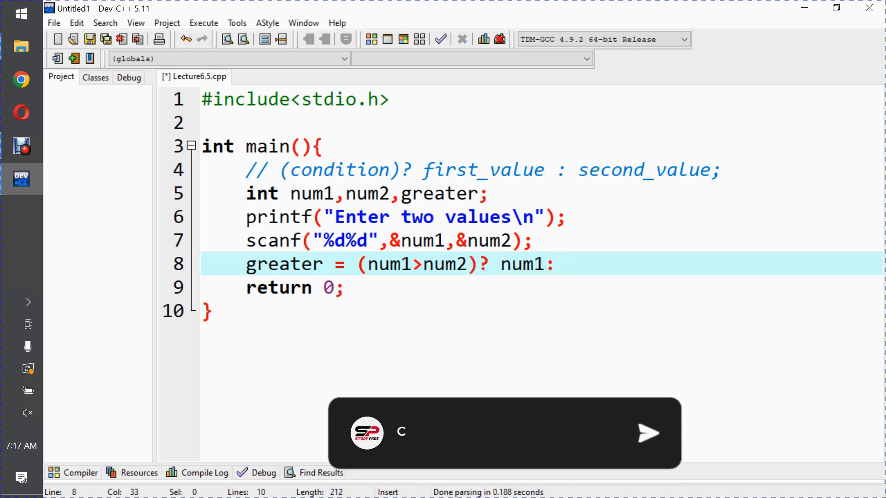
{"action": "type", "text": "num2;"}
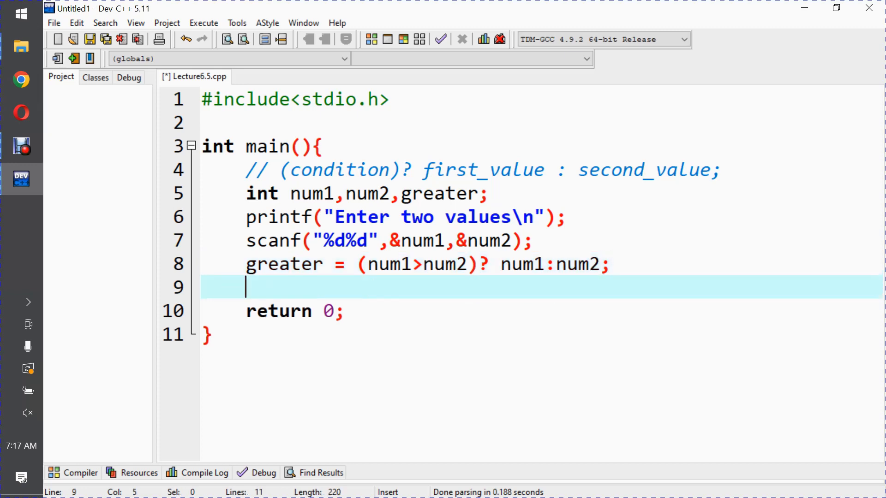
Step: Write printf("Greater value = %d", greater); just before return 0
{"action": "type", "text": "printf(\""}
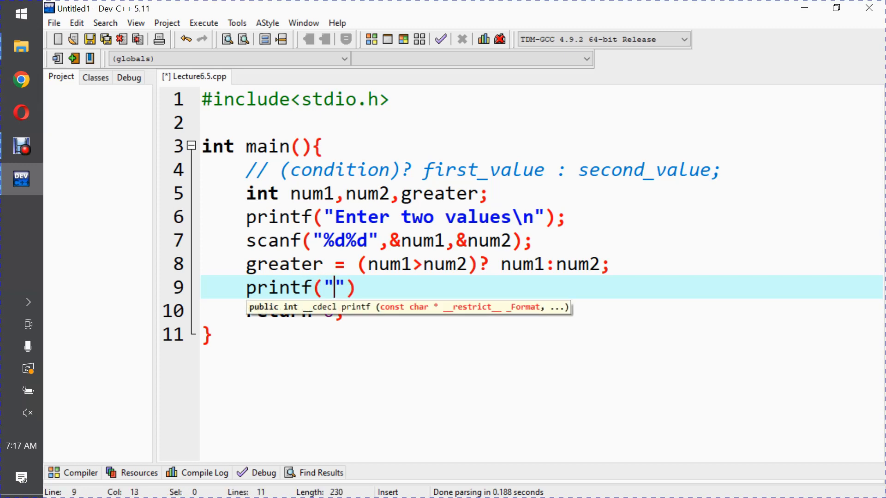
{"action": "type", "text": "Greater value ="}
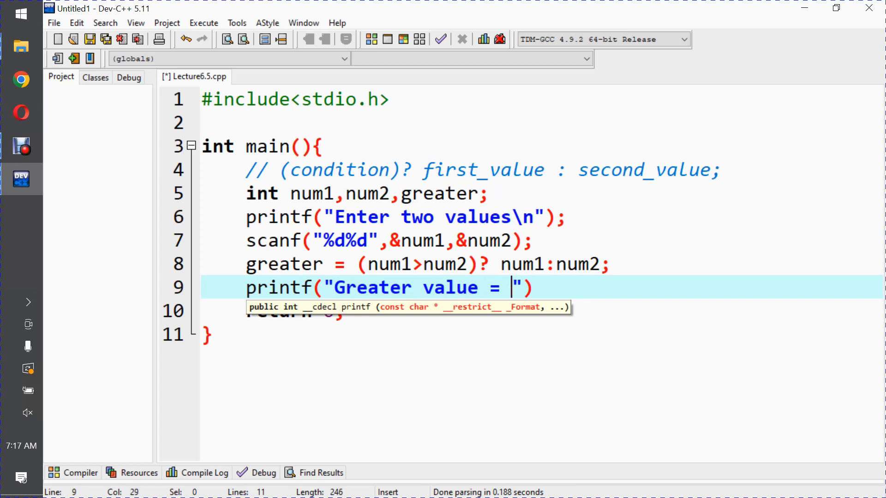
{"action": "type", "text": "%d"}
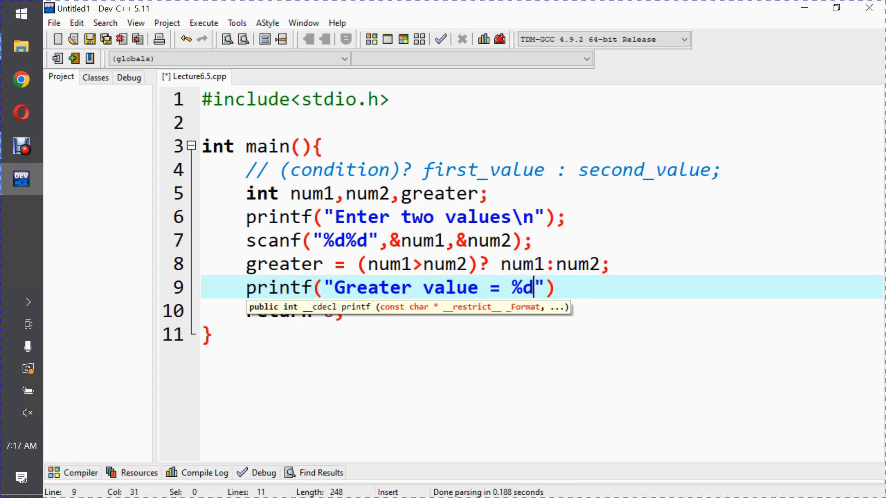
{"action": "type", "text": ","}
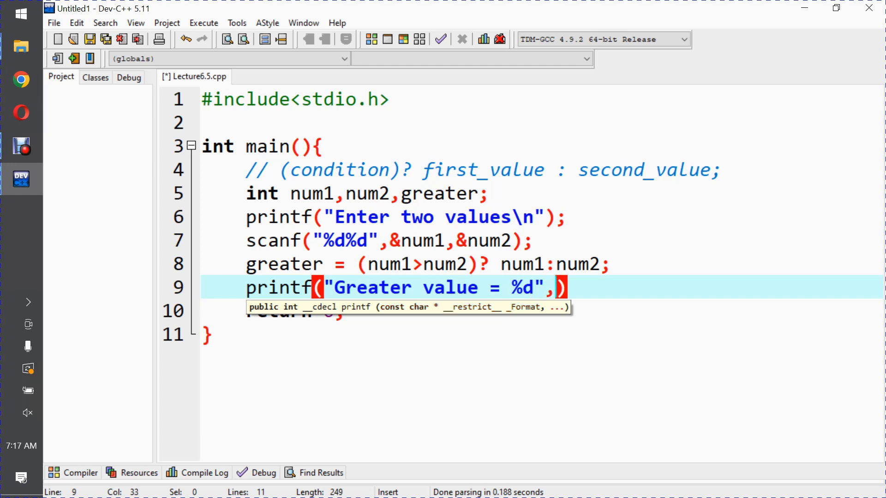
{"action": "type", "text": "f"}
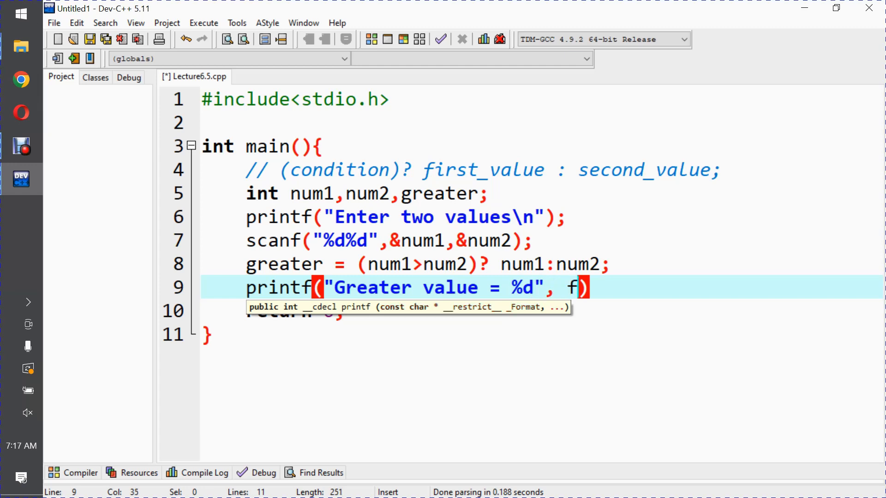
{"action": "type", "text": "reater"}
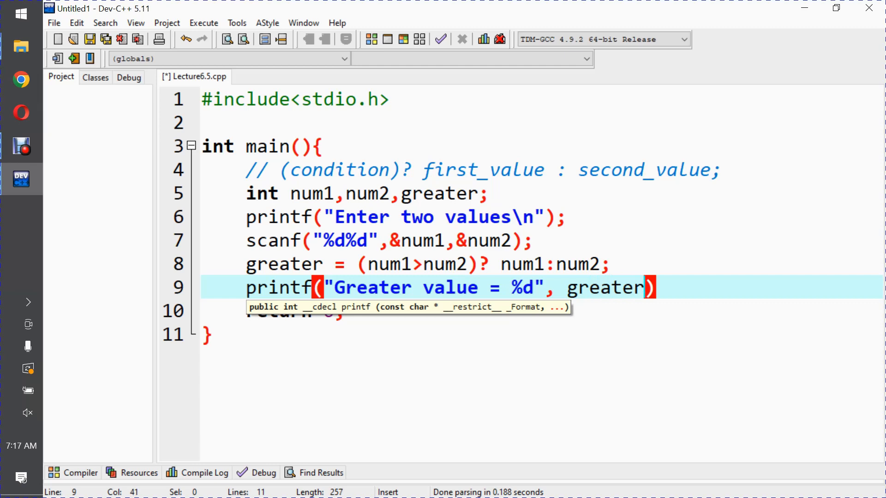
{"action": "type", "text": ";"}
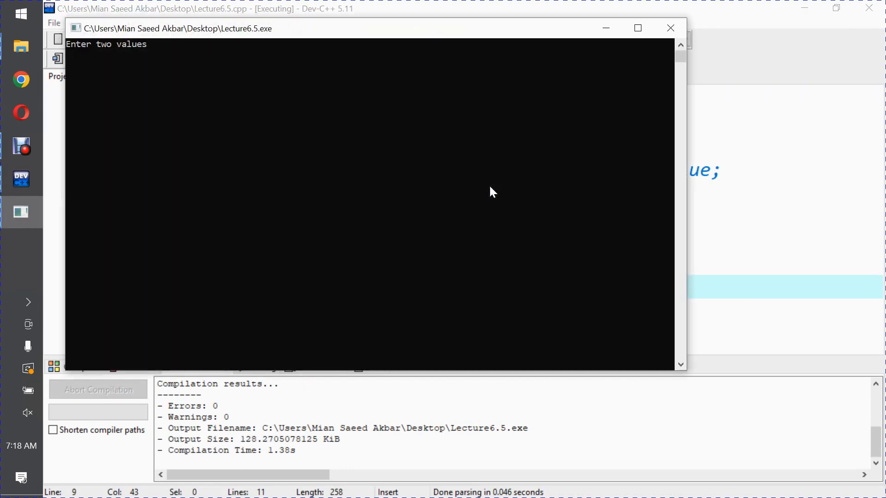
Step: Enter the numbers 15 and 60 into the running program's console
{"action": "type", "text": "15"}
{"action": "type", "text": "60"}
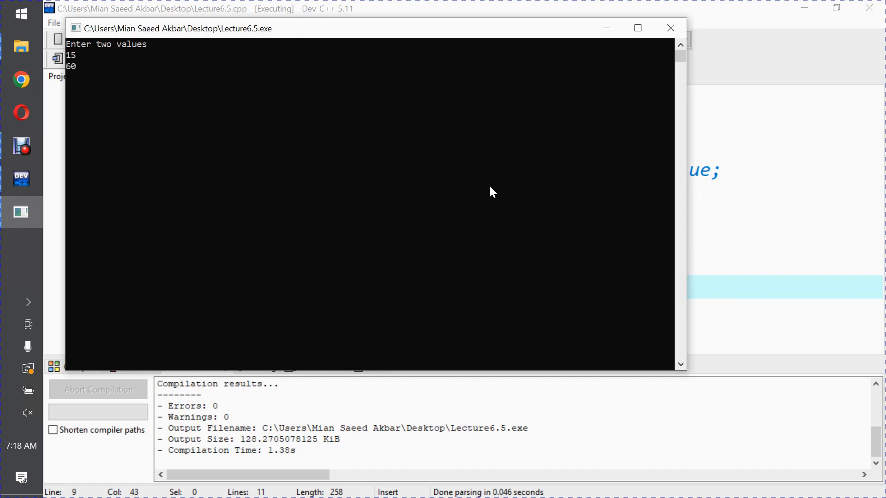
{"action": "key", "text": "enter"}
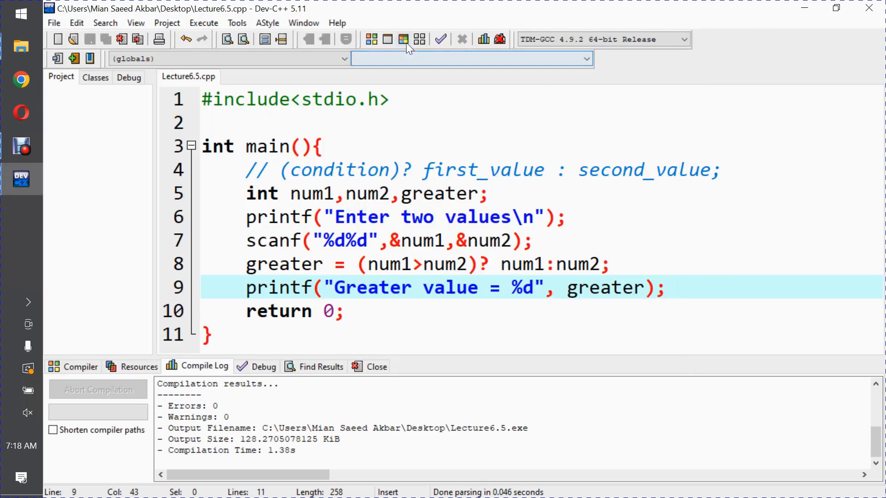
Step: Rerun with inputs 40 and 30, confirm 'Greater value = 40', and close the console
{"action": "left_click", "coordinate": [403, 39]}
{"action": "type", "text": "40"}
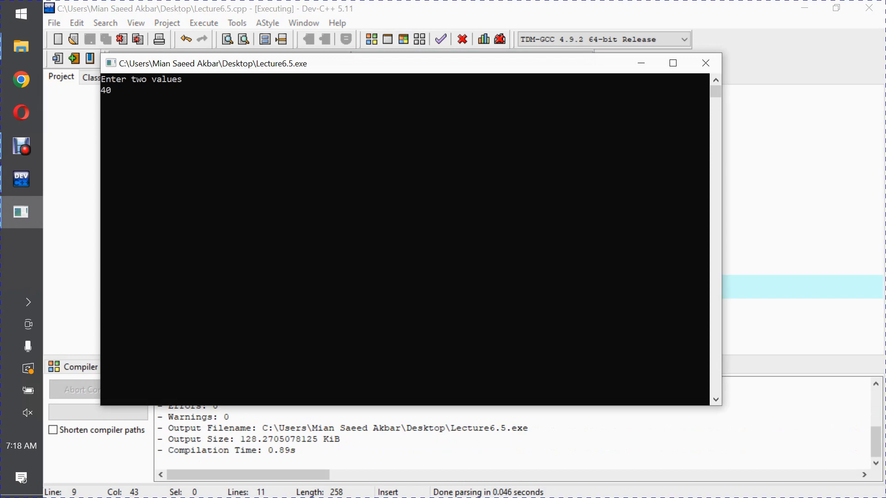
{"action": "type", "text": "30"}
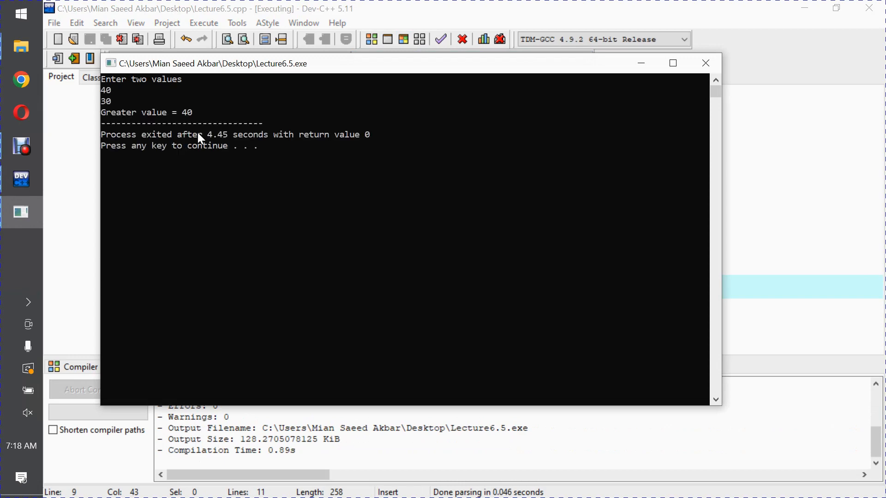
{"action": "left_click", "coordinate": [705, 63]}
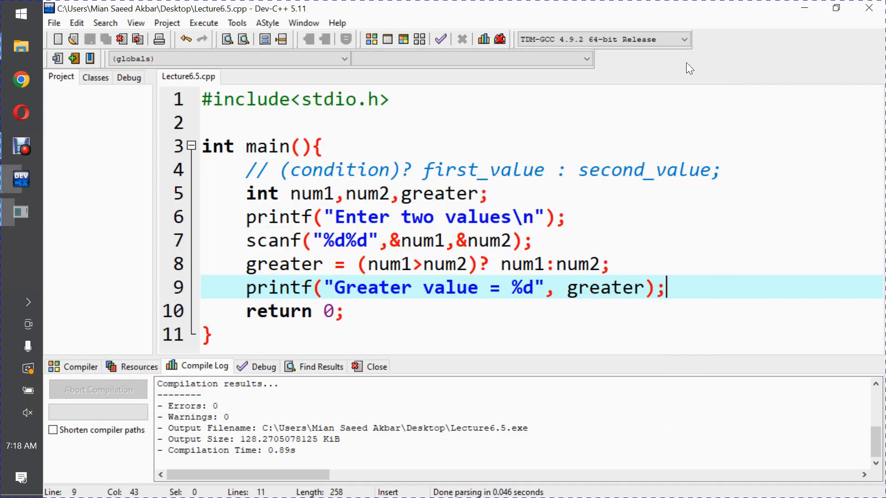